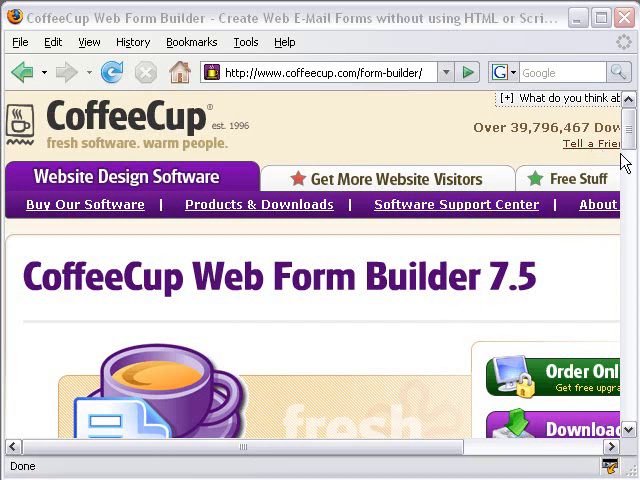
- Scroll down the CoffeeCup Web Form Builder 7.5 product page in Firefox
{"action": "scroll", "scroll_direction": "down", "scroll_amount": 3}
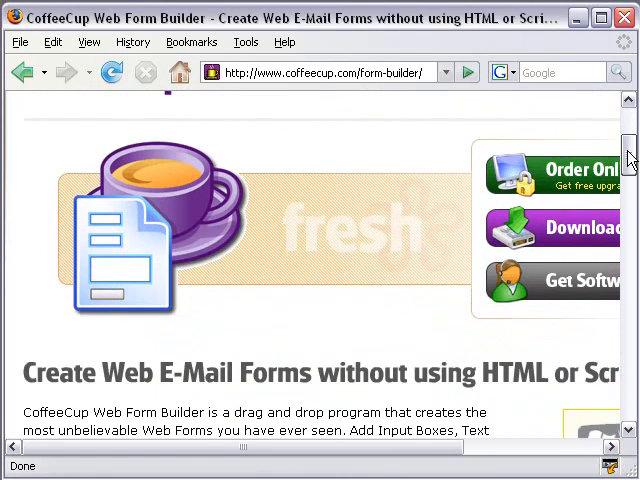
{"action": "scroll", "scroll_direction": "down", "scroll_amount": 3}
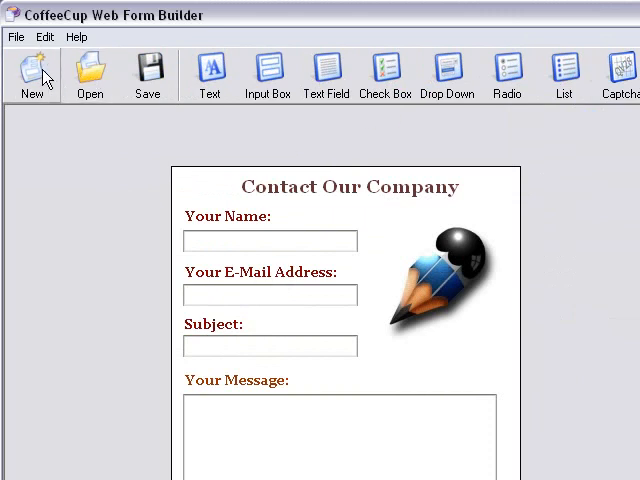
- Start a new blank form and place a text label on the page
{"action": "left_click", "coordinate": [38, 72]}
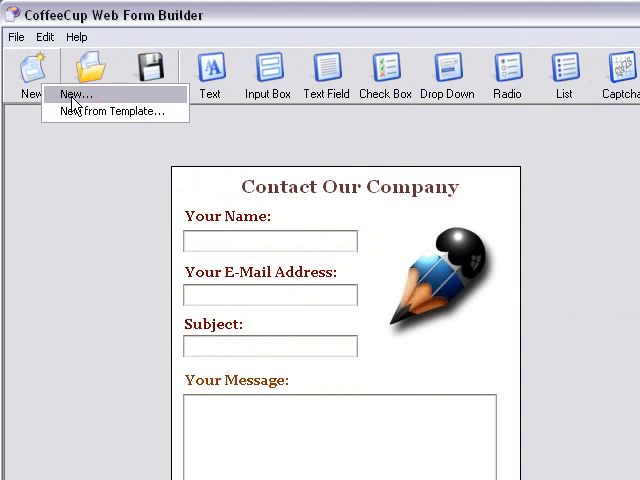
{"action": "left_click", "coordinate": [78, 92]}
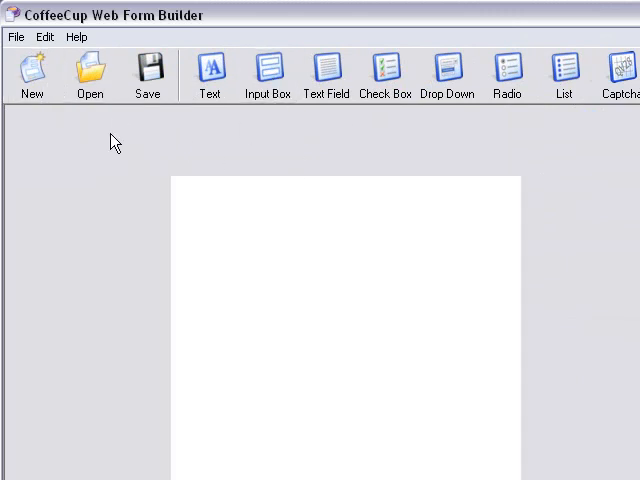
{"action": "left_click", "coordinate": [210, 70]}
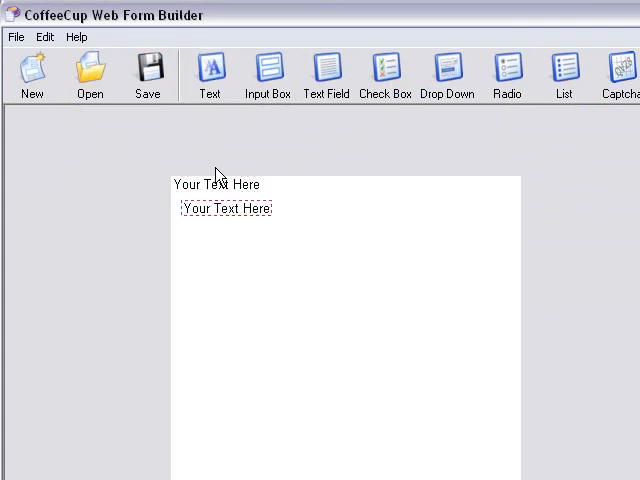
{"action": "left_click_drag", "start_coordinate": [222, 208], "coordinate": [236, 292]}
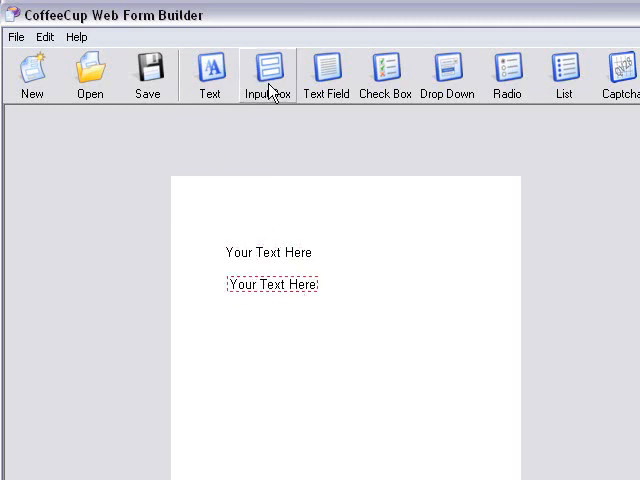
- Add labelled input boxes, radio buttons and a submit button, skipping the image picker
{"action": "left_click", "coordinate": [262, 68]}
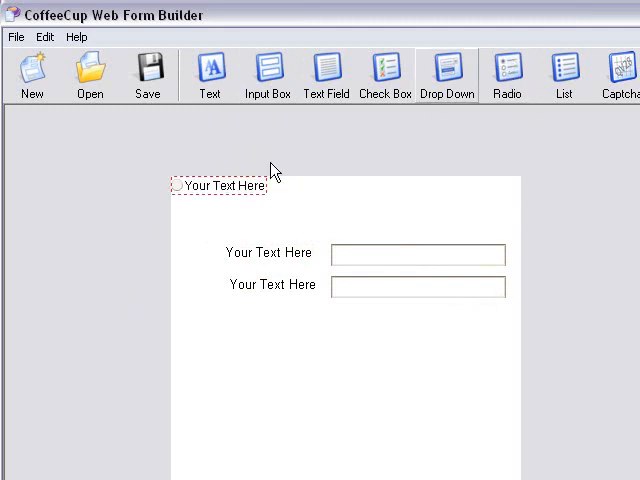
{"action": "left_click", "coordinate": [444, 74]}
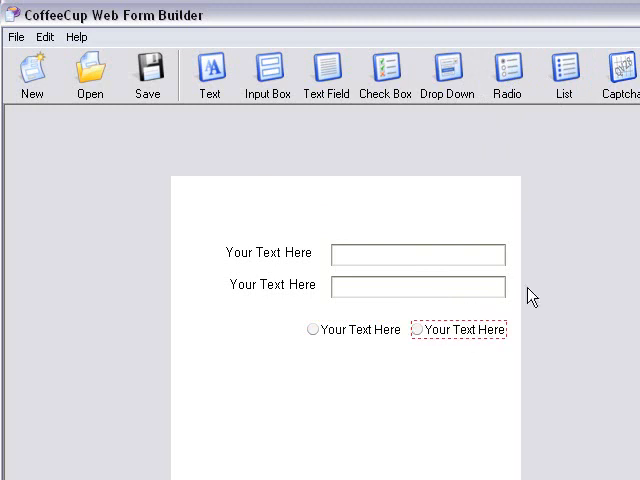
{"action": "mouse_move", "coordinate": [608, 18]}
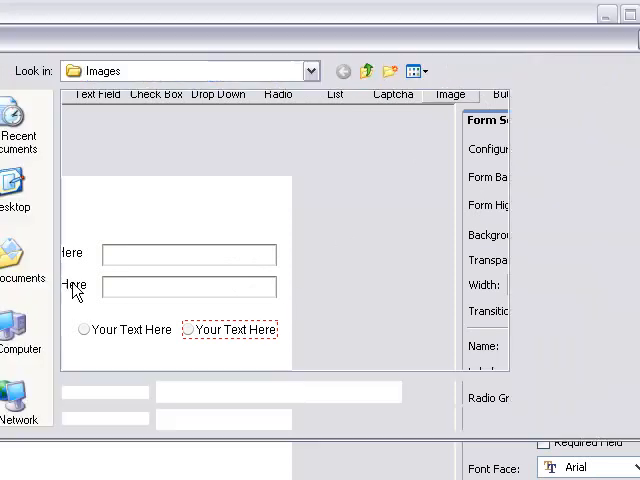
{"action": "left_click", "coordinate": [472, 392]}
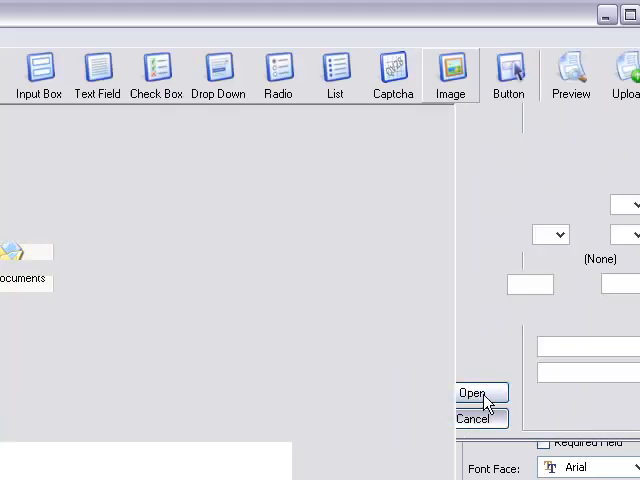
{"action": "left_click", "coordinate": [472, 392]}
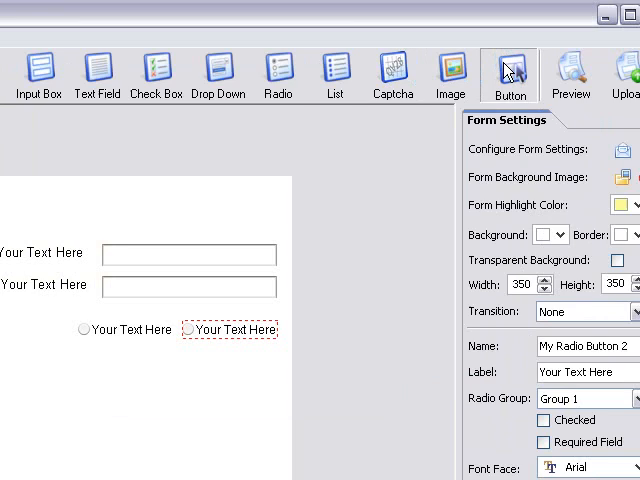
{"action": "left_click", "coordinate": [508, 66]}
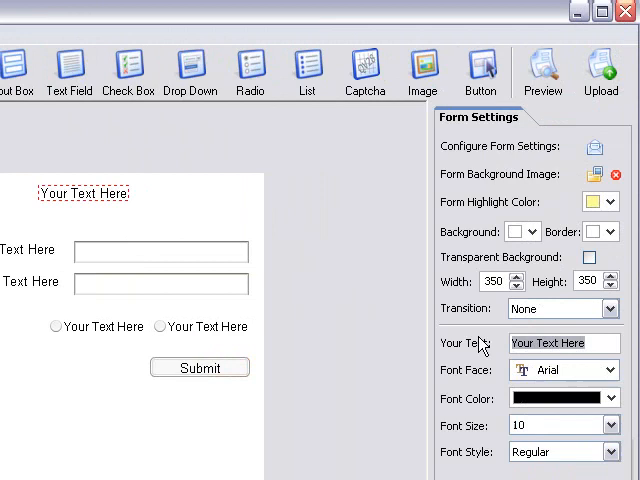
- Set the heading text to 'My Form' and make it italic
{"action": "type", "text": "My For"}
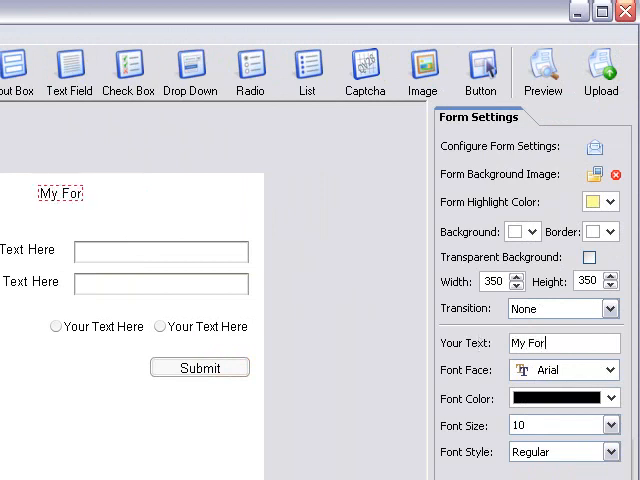
{"action": "type", "text": "m"}
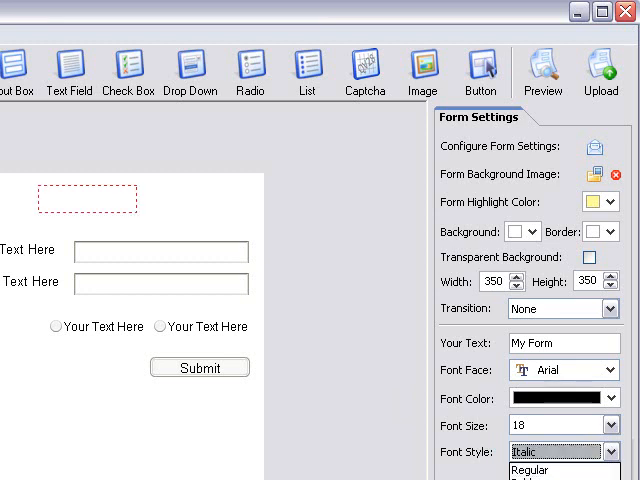
{"action": "left_click", "coordinate": [556, 464]}
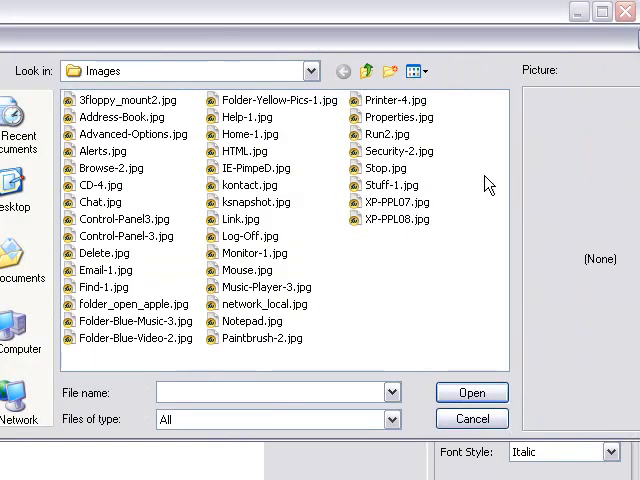
- Pick Run2.jpg from the thumbnail view and insert it beside the My Form heading
{"action": "left_click", "coordinate": [416, 70]}
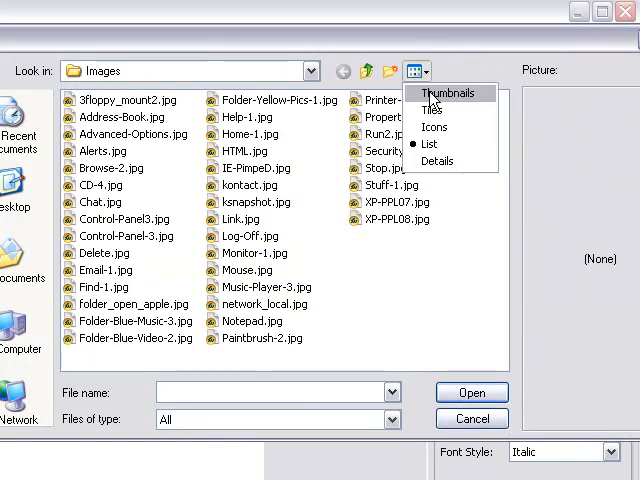
{"action": "left_click", "coordinate": [448, 92]}
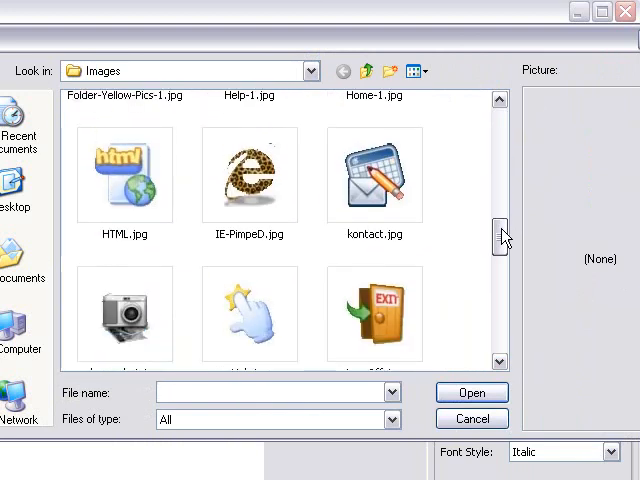
{"action": "scroll", "scroll_direction": "down", "scroll_amount": 3}
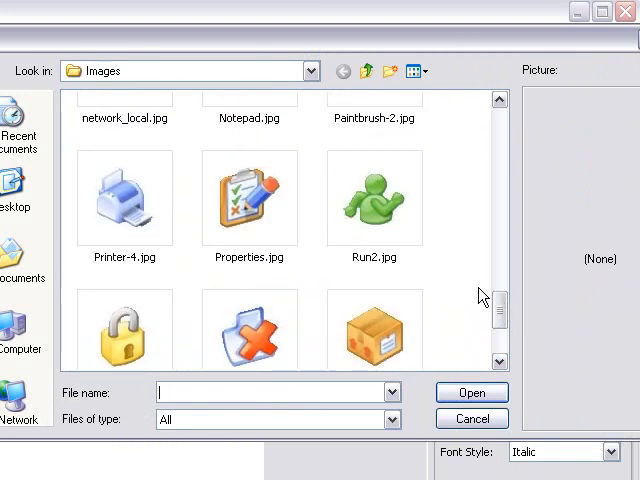
{"action": "left_click", "coordinate": [372, 198]}
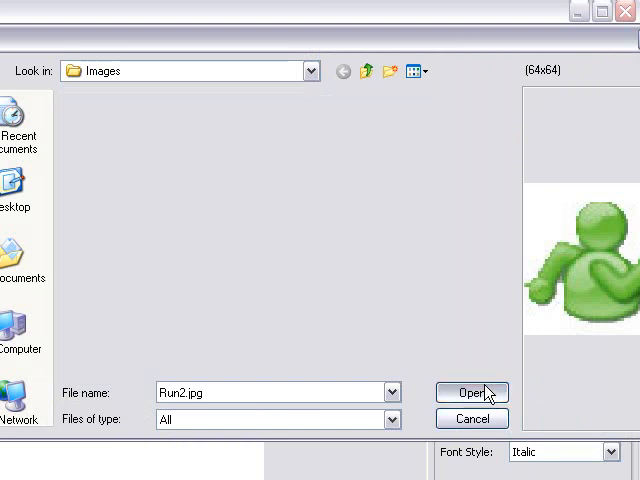
{"action": "left_click", "coordinate": [472, 392]}
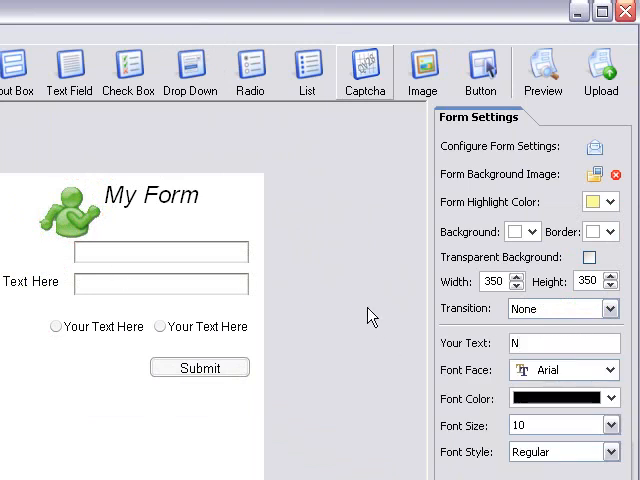
- Label the two input boxes Name and Email
{"action": "type", "text": "ame"}
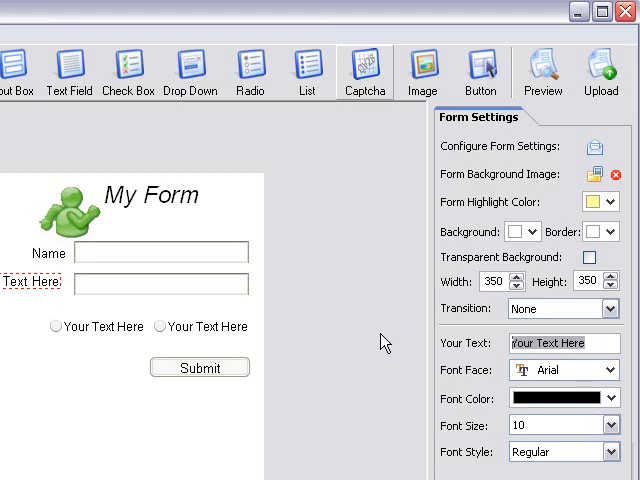
{"action": "type", "text": "Email"}
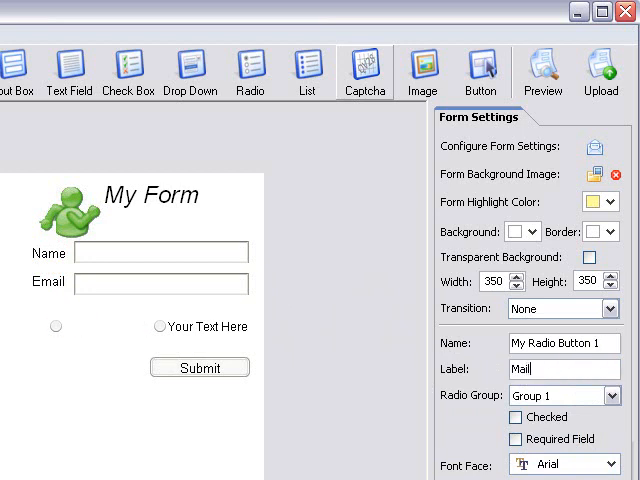
- Label and name the radio buttons Female and Male, then select Female to set its group
{"action": "type", "text": "Female"}
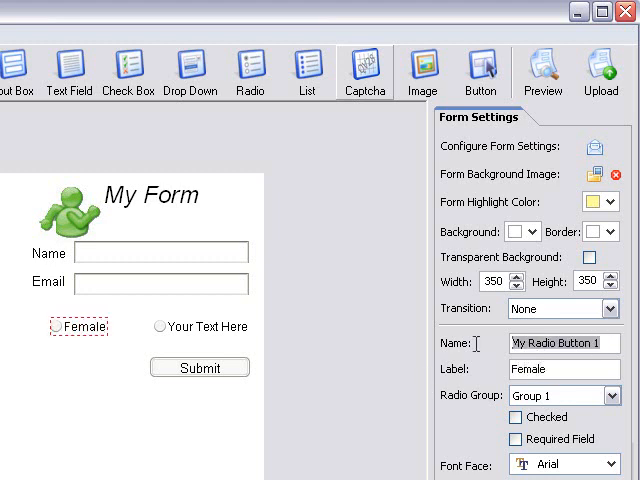
{"action": "type", "text": "Fe"}
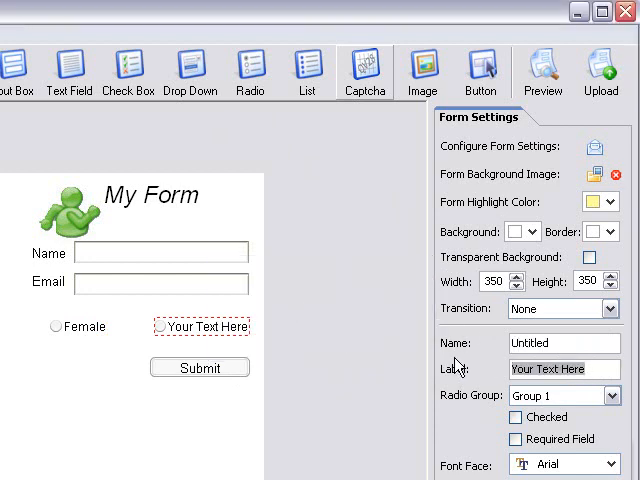
{"action": "type", "text": "Male"}
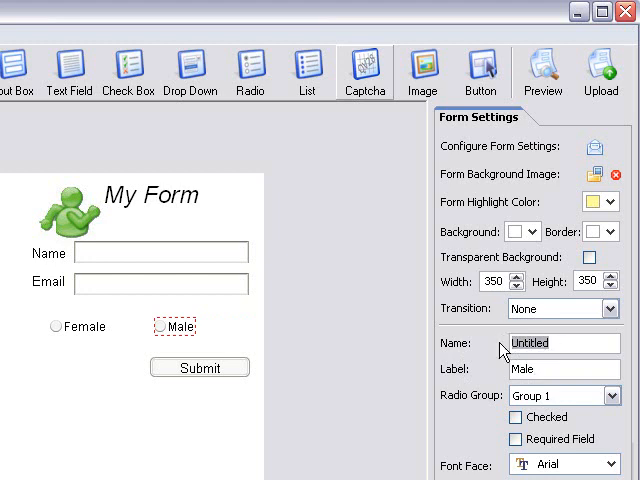
{"action": "type", "text": "Male"}
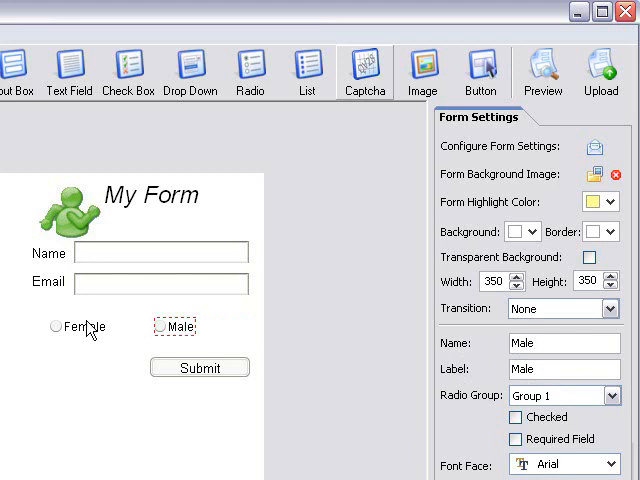
{"action": "left_click", "coordinate": [52, 328]}
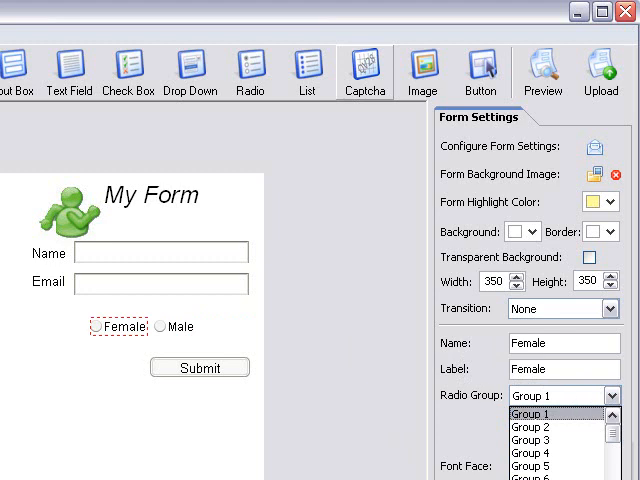
{"action": "mouse_move", "coordinate": [356, 230]}
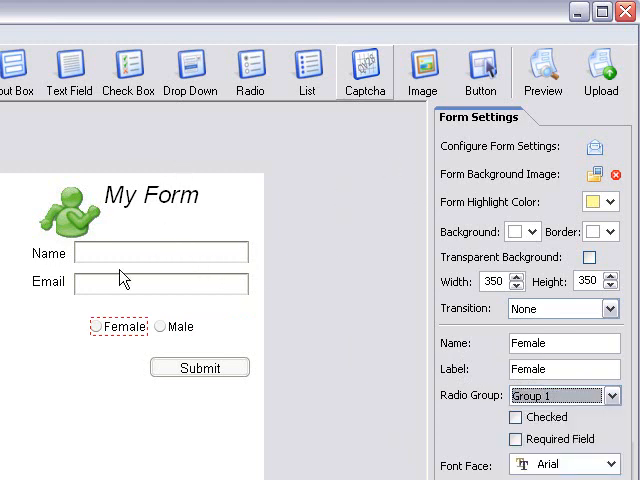
- Mark the Email input as an E-mail Address Field so it uses Email validation
{"action": "left_click", "coordinate": [160, 252]}
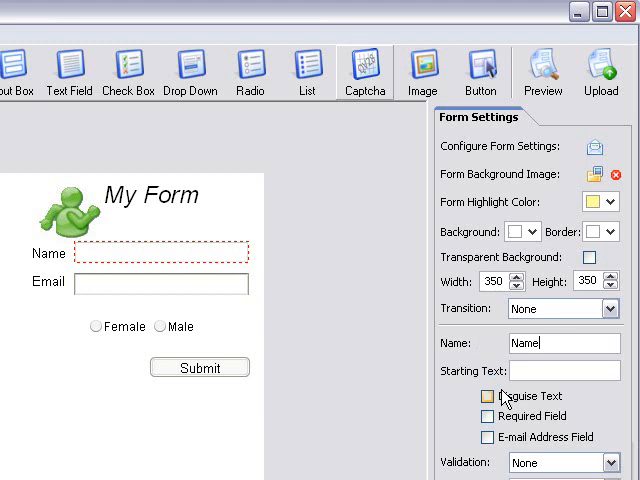
{"action": "left_click", "coordinate": [486, 420]}
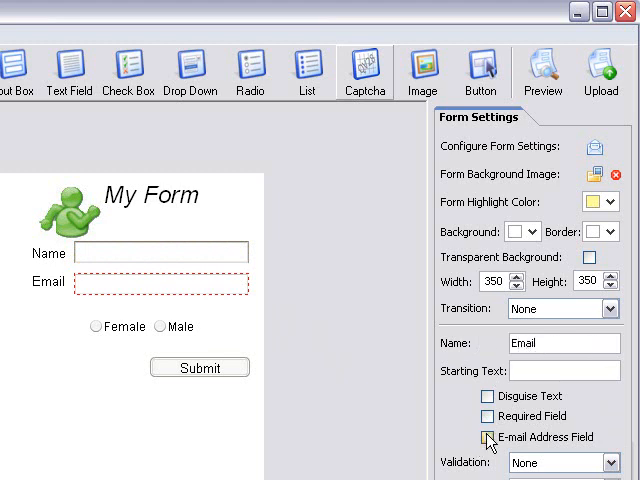
{"action": "left_click", "coordinate": [492, 438]}
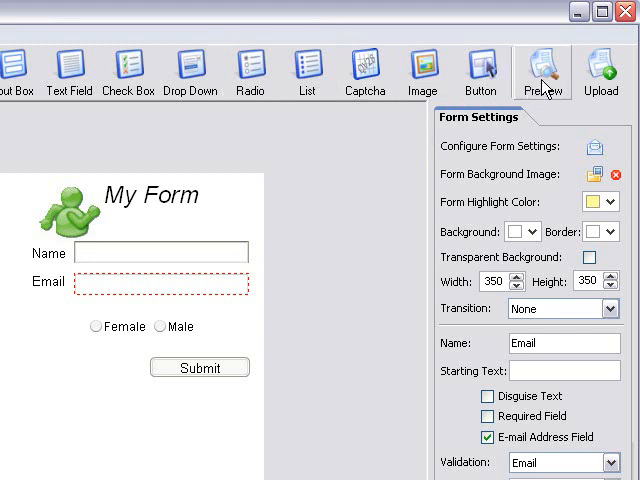
{"action": "left_click", "coordinate": [552, 68]}
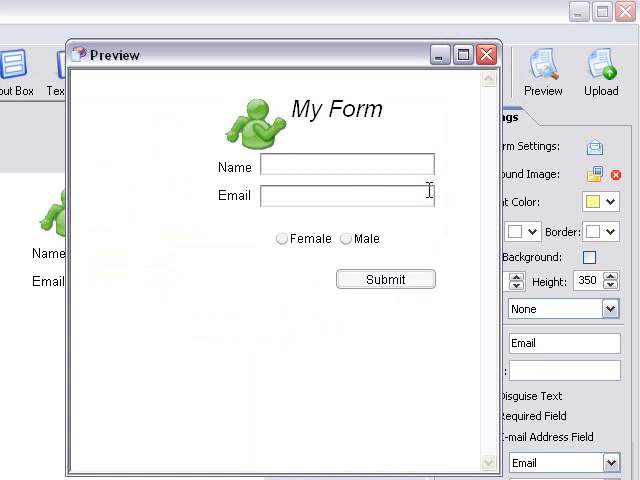
{"action": "mouse_move", "coordinate": [430, 190]}
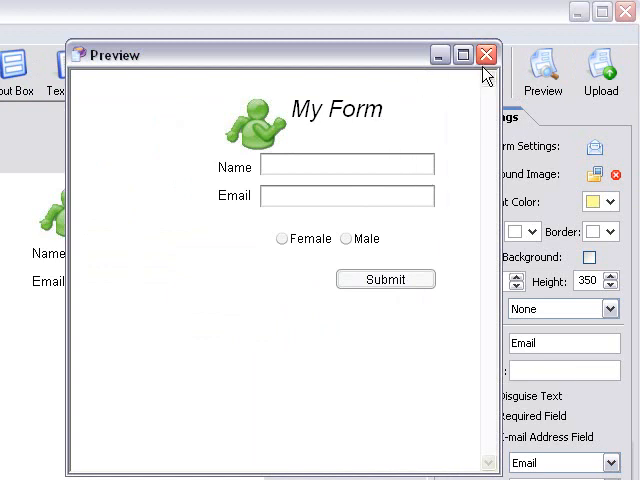
{"action": "left_click", "coordinate": [480, 56]}
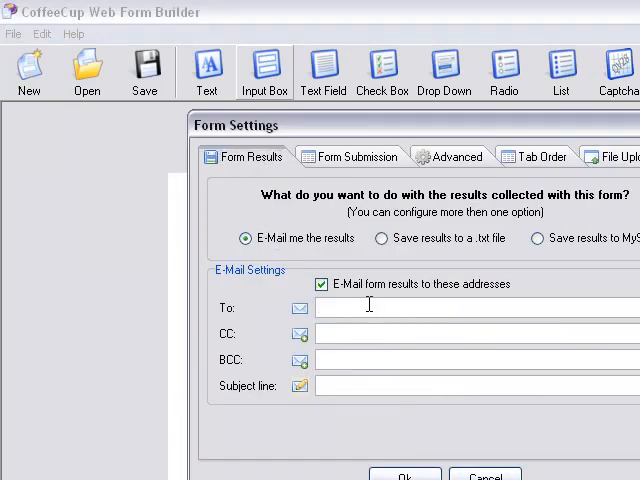
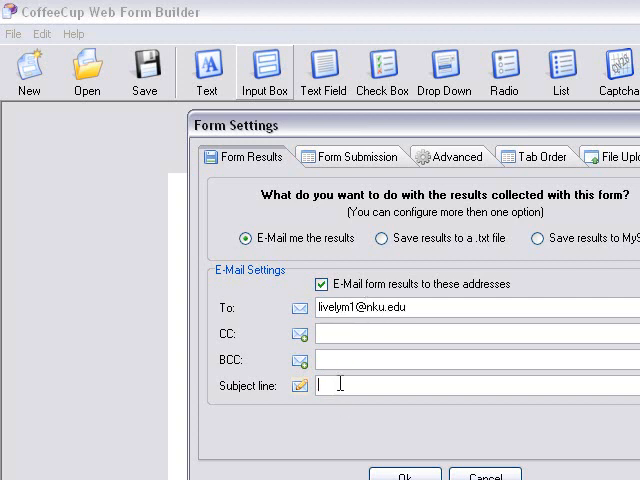
{"action": "type", "text": "My Form"}
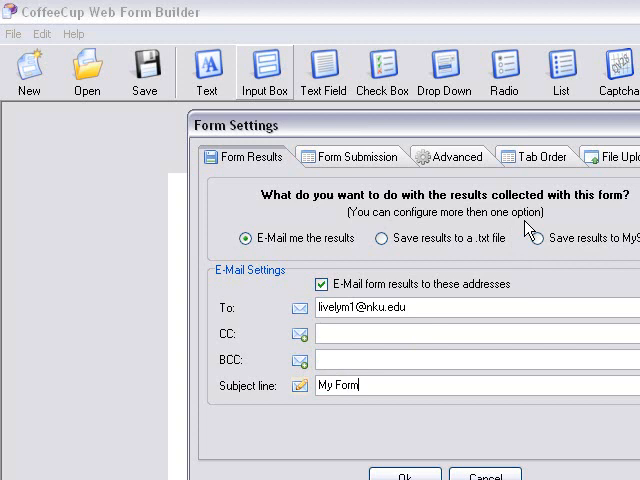
- Glance at the MySQL option, keep 'E-mail me the results' and confirm the form settings
{"action": "left_click", "coordinate": [540, 236]}
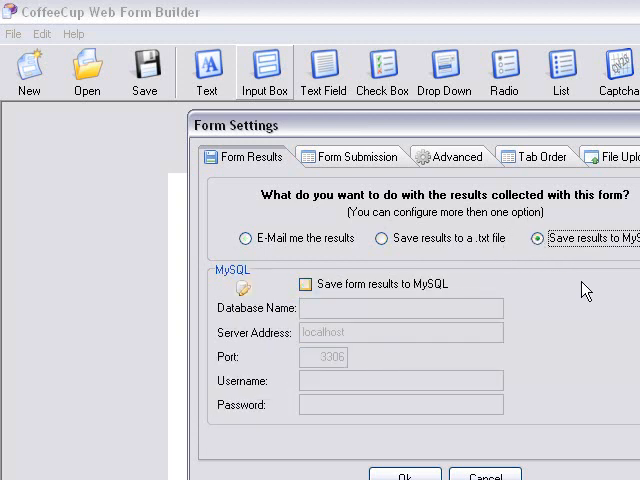
{"action": "mouse_move", "coordinate": [332, 302]}
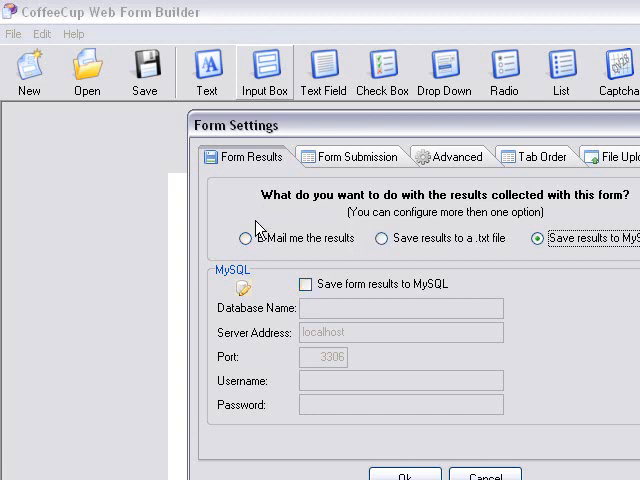
{"action": "left_click", "coordinate": [244, 238]}
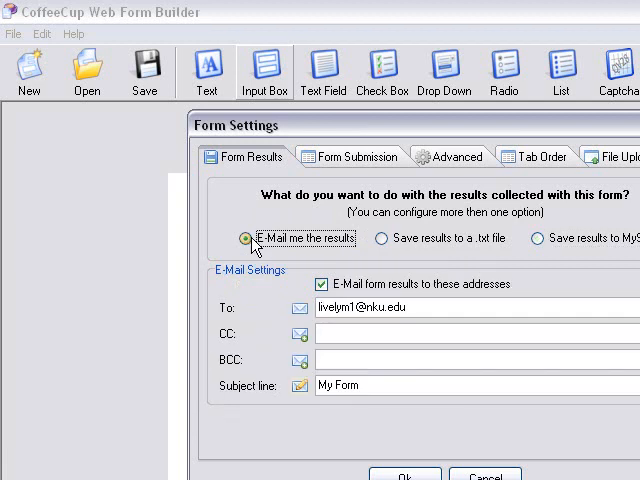
{"action": "mouse_move", "coordinate": [416, 448]}
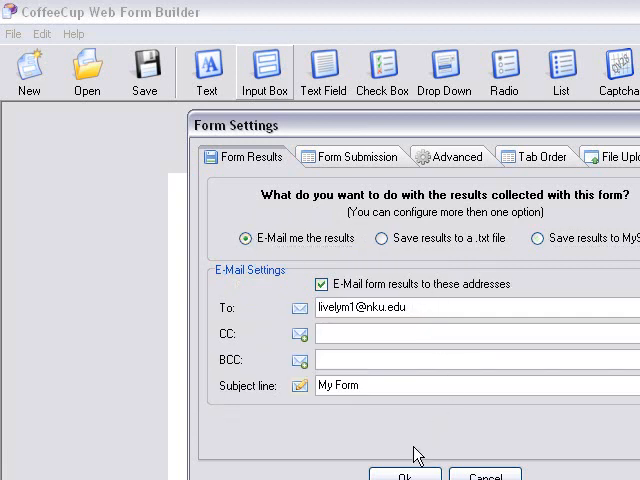
{"action": "left_click", "coordinate": [408, 474]}
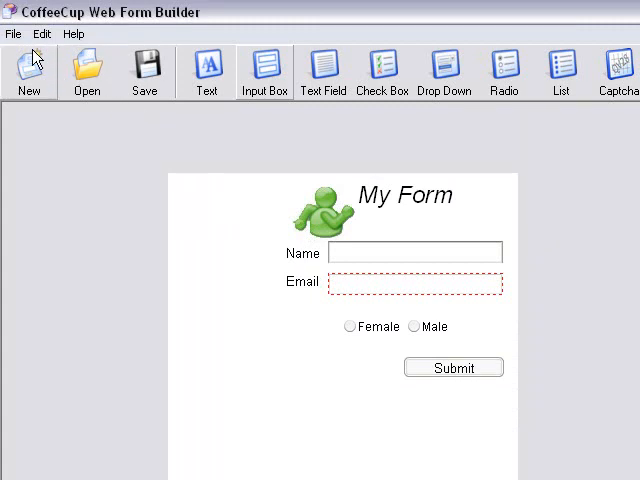
- Save the form as myform.xml in the coffeeCupform folder, generating the upload files
{"action": "left_click", "coordinate": [18, 32]}
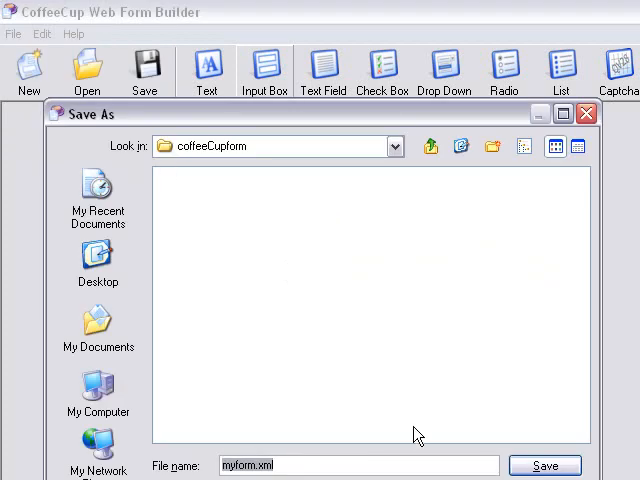
{"action": "left_click", "coordinate": [548, 464]}
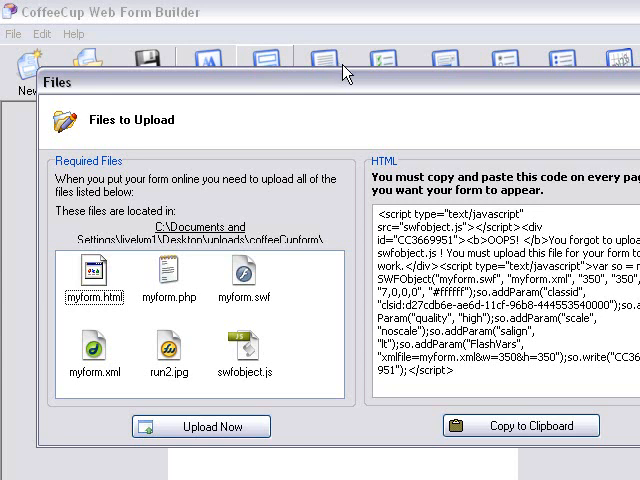
{"action": "mouse_move", "coordinate": [362, 82]}
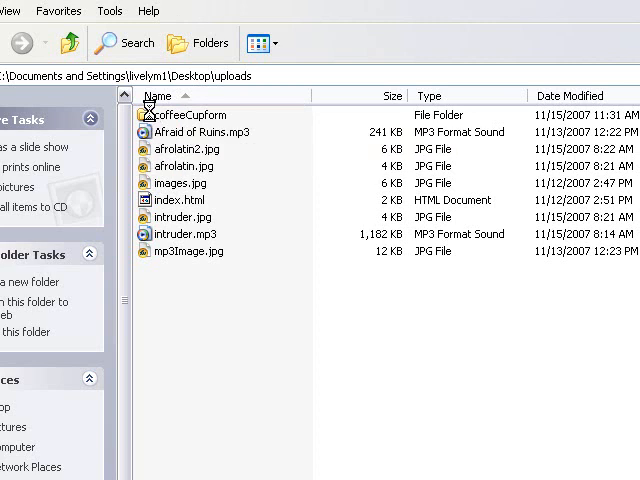
- Open the coffeeCupform folder in uploads and bring up options for myform.xml
{"action": "double_click", "coordinate": [188, 114]}
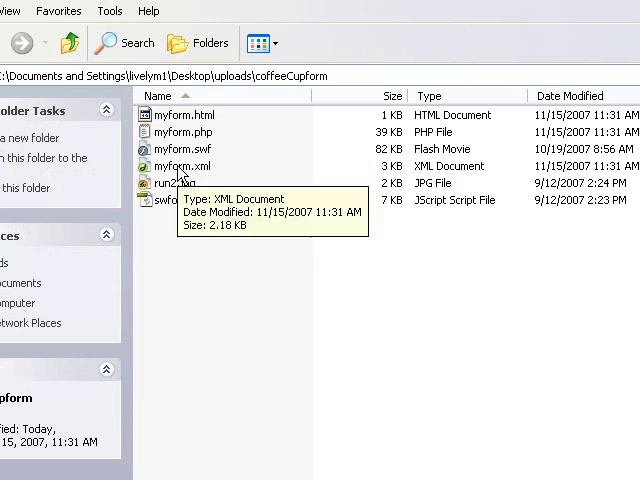
{"action": "right_click", "coordinate": [180, 166]}
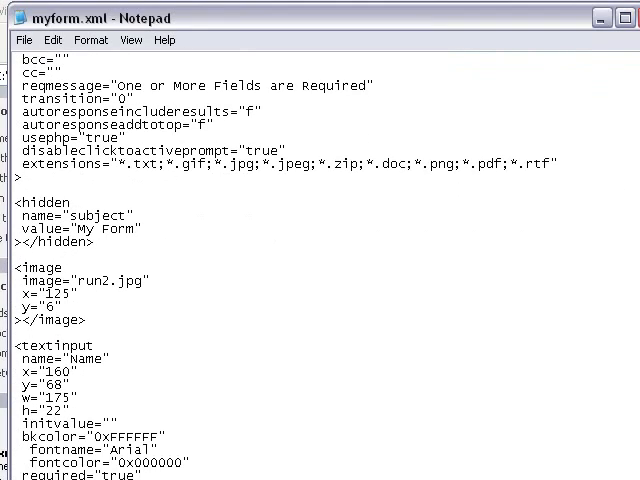
{"action": "scroll", "scroll_direction": "down", "scroll_amount": 3}
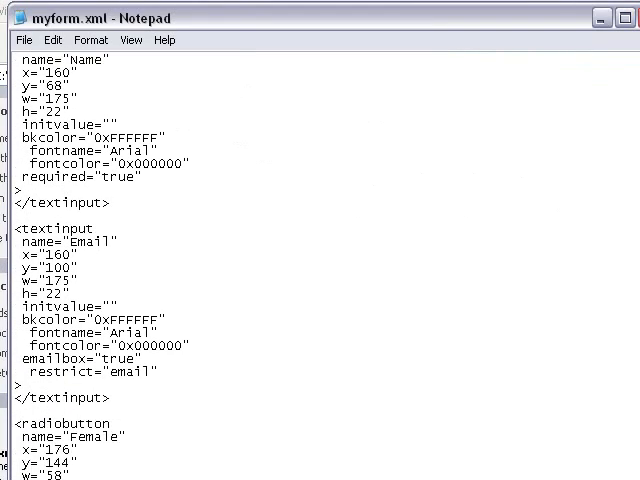
{"action": "scroll", "scroll_direction": "down", "scroll_amount": 3}
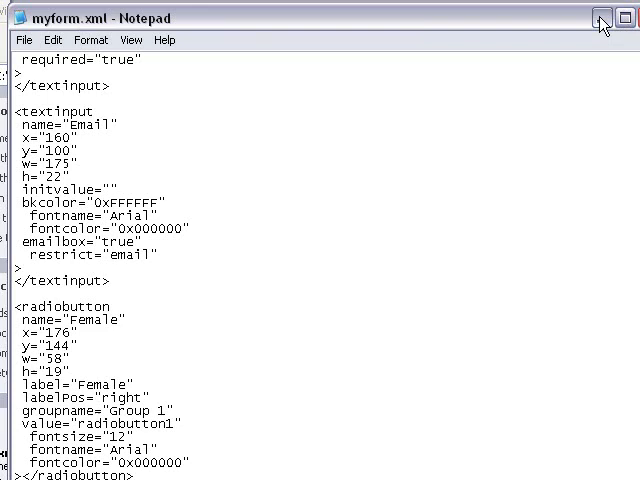
{"action": "left_click", "coordinate": [604, 16]}
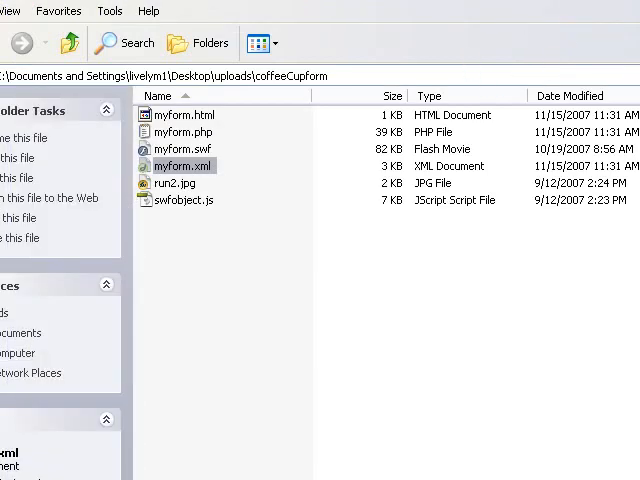